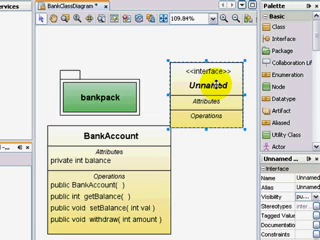
text(Ban)
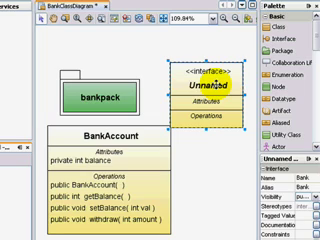
text(Bank)
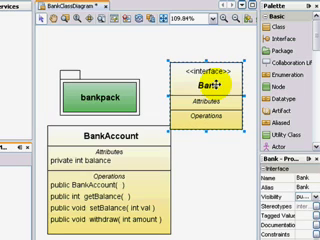